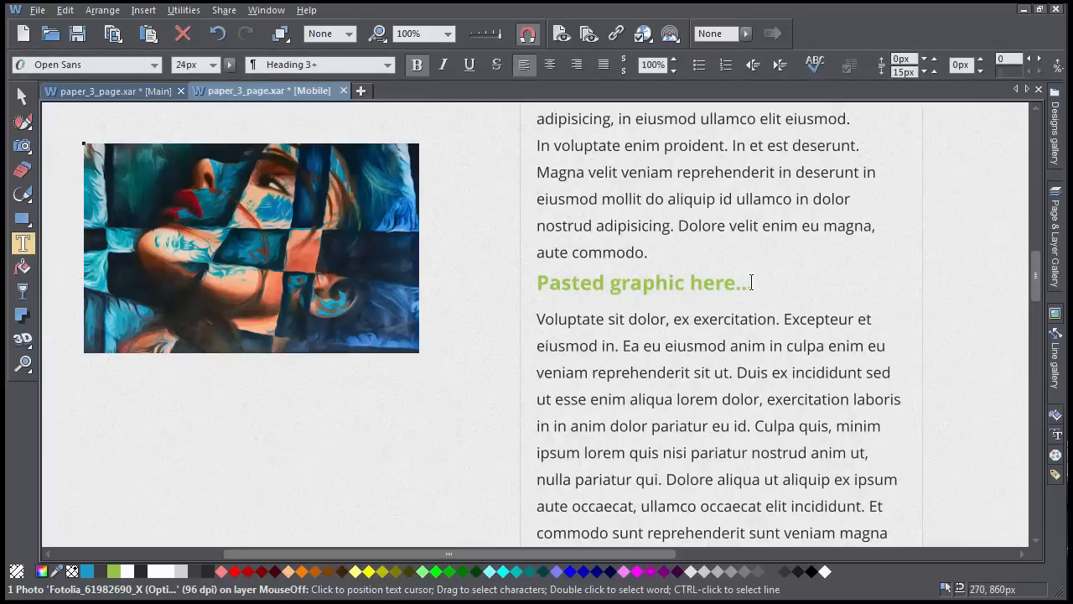
# Step: Paste the portrait image inline at the end of the 'Pasted graphic here...' line
pyautogui.click(751, 282)
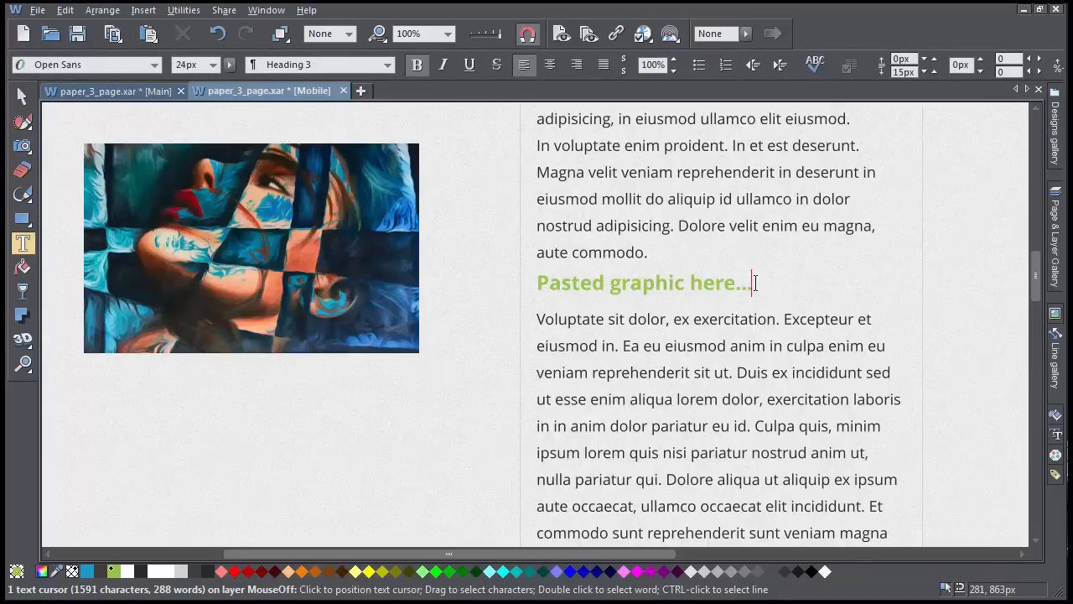
pyautogui.press('ctrl+v')
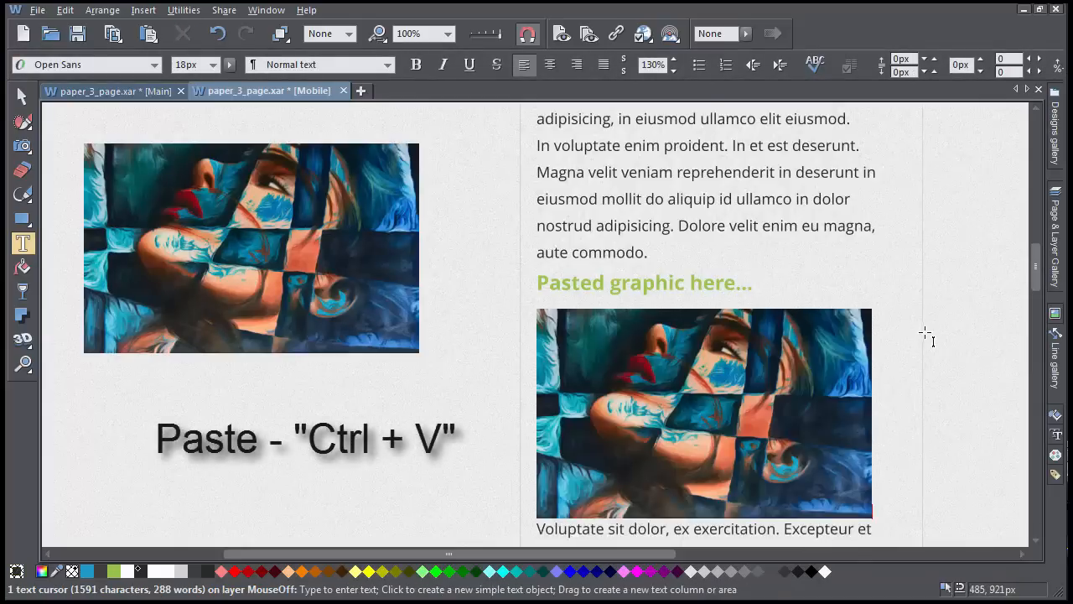
pyautogui.scroll(-3)
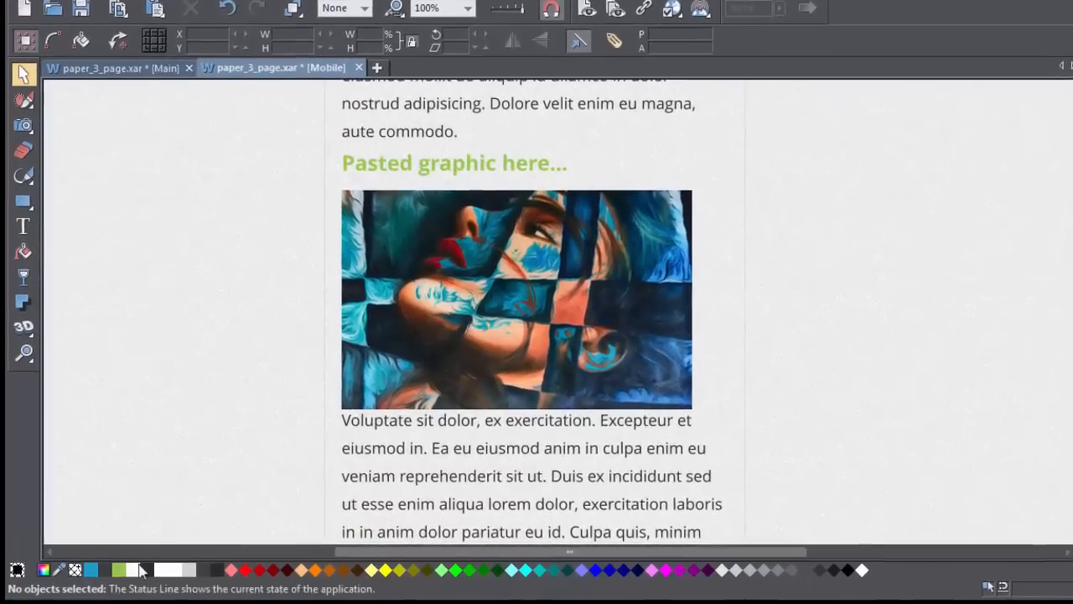
# Step: Select the pasted portrait and bring up its Embedded graphic options from the context menu
pyautogui.click(516, 298)
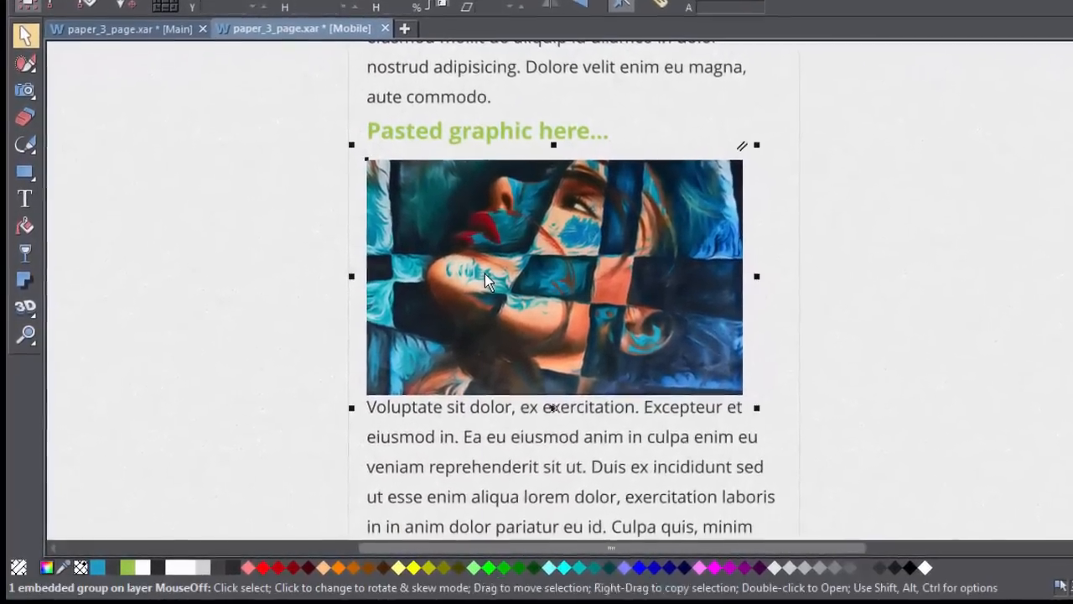
pyautogui.rightClick(488, 282)
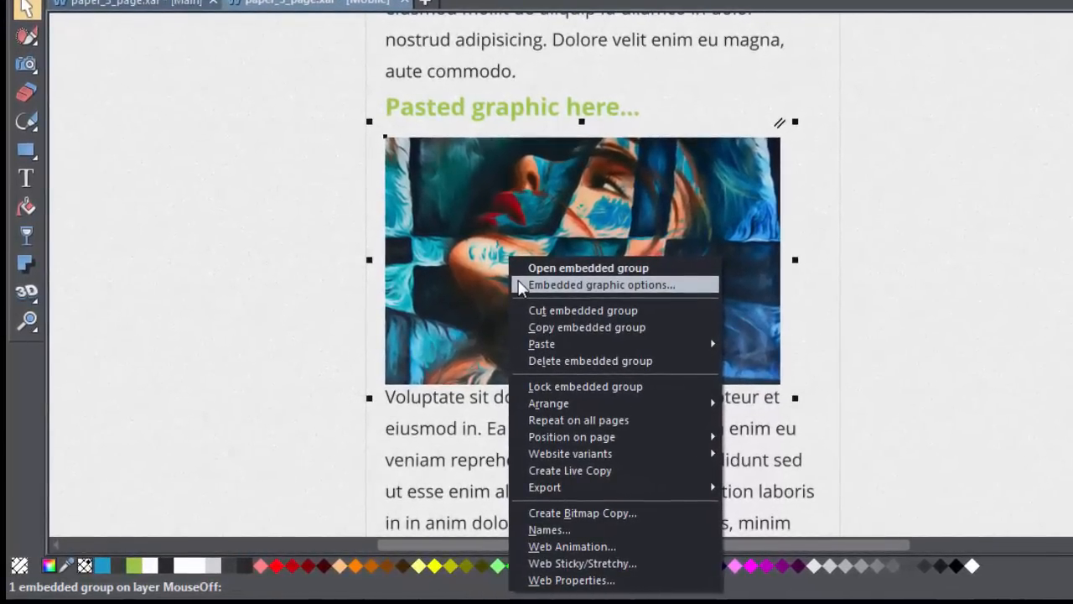
pyautogui.click(600, 285)
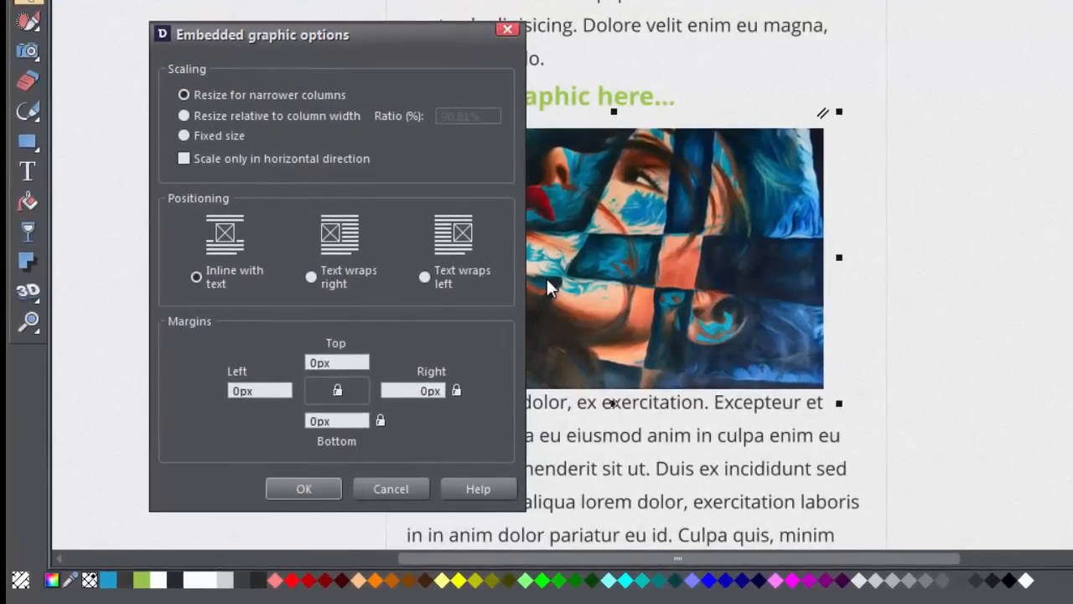
# Step: Set the image's Scaling to 'Resize relative to column width' and apply it
pyautogui.click(185, 114)
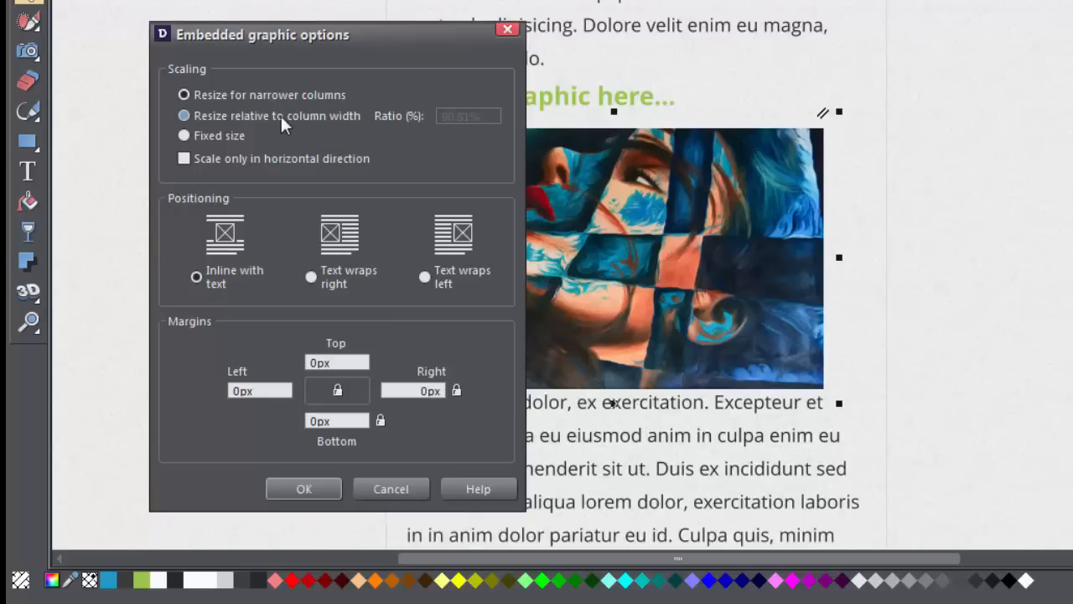
pyautogui.click(184, 94)
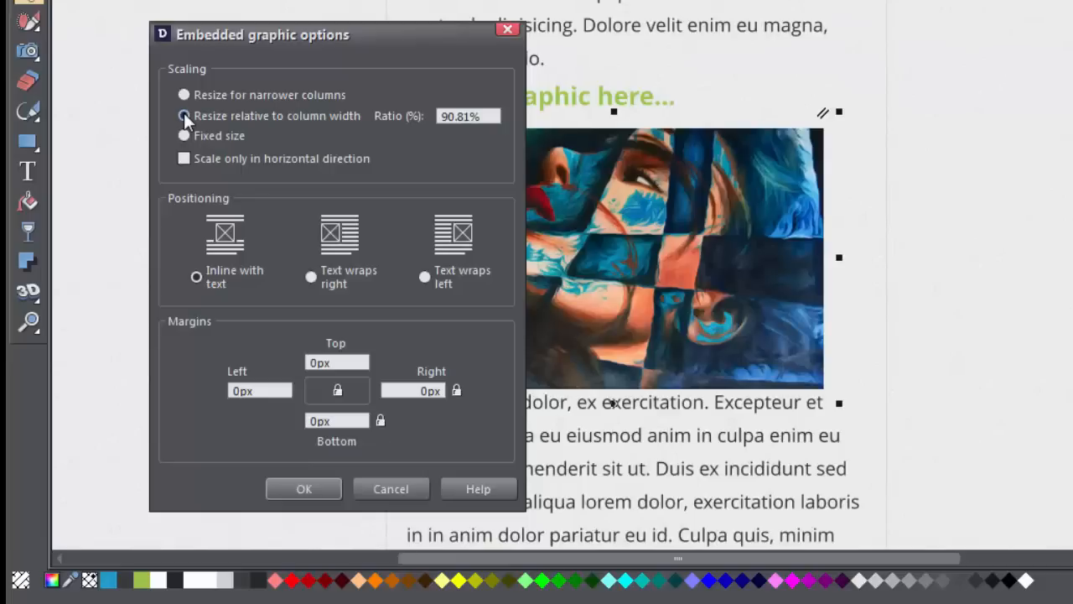
pyautogui.click(466, 116)
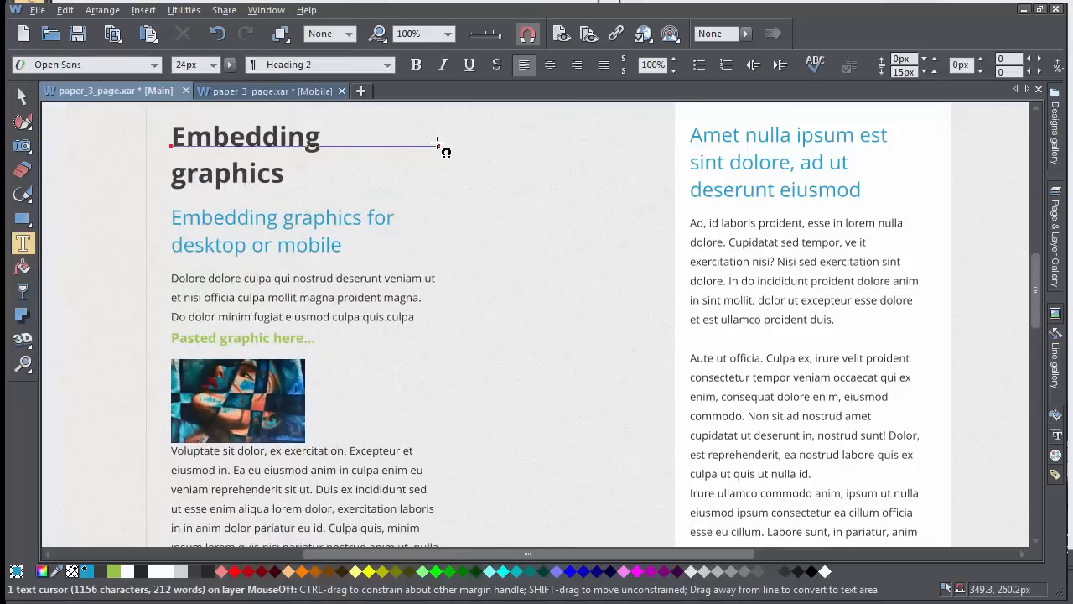
# Step: Set Ratio to 50%, then tick and untick 'Scale only in horizontal direction'
pyautogui.doubleClick(238, 399)
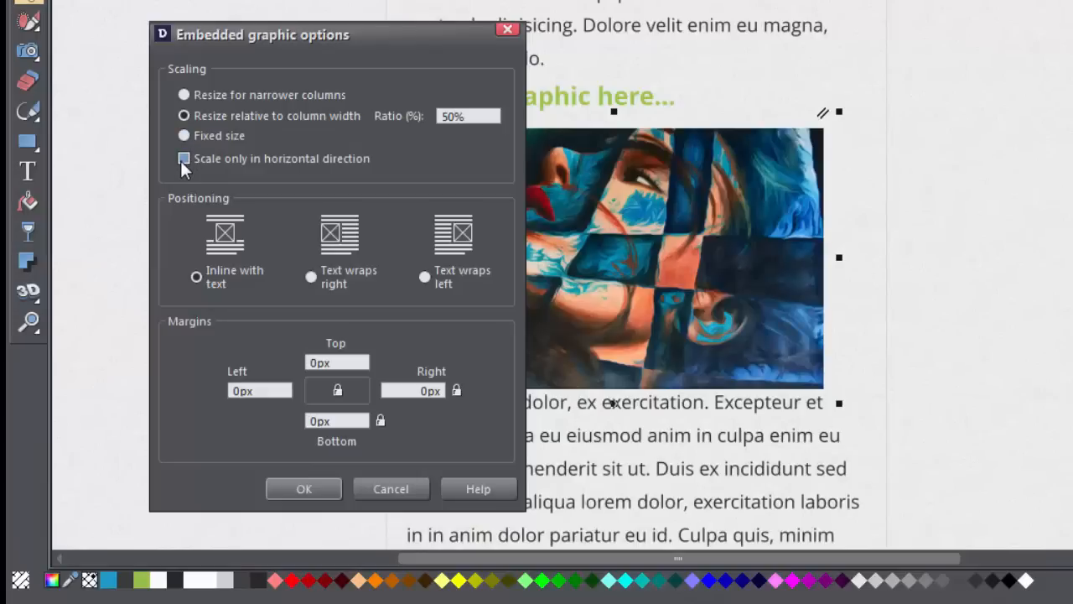
pyautogui.click(185, 157)
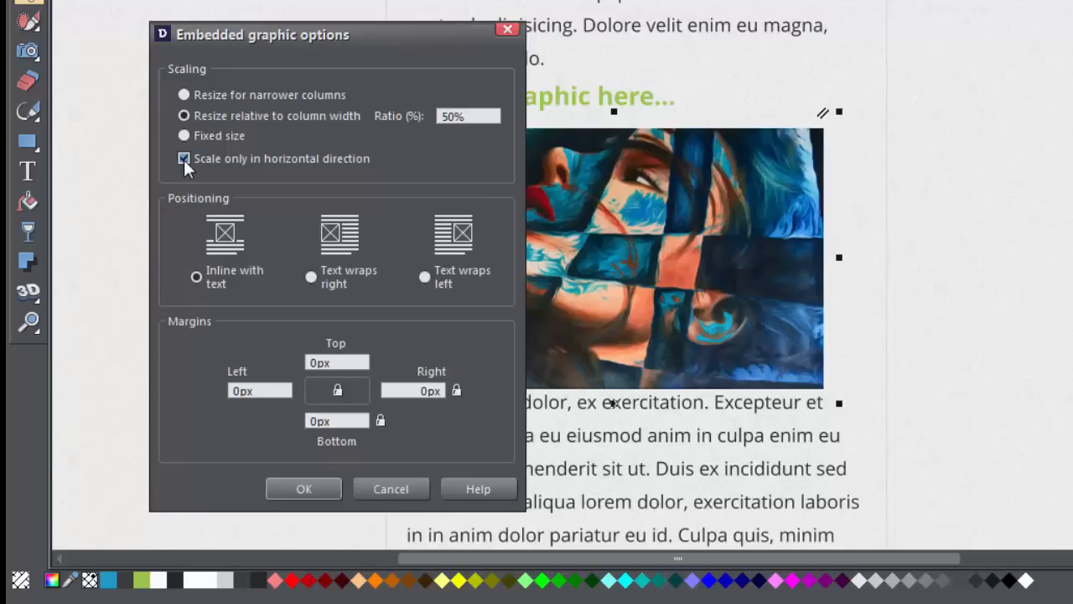
pyautogui.click(184, 157)
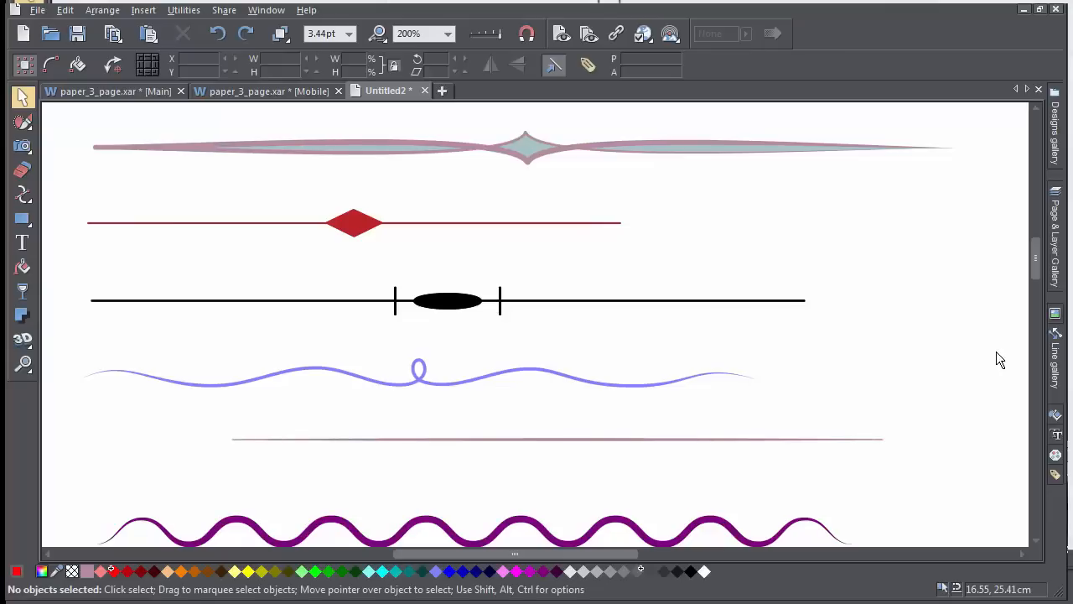
# Step: Drag the text area's corner handle so the decorative divider stretches across the column
pyautogui.scroll(-3)
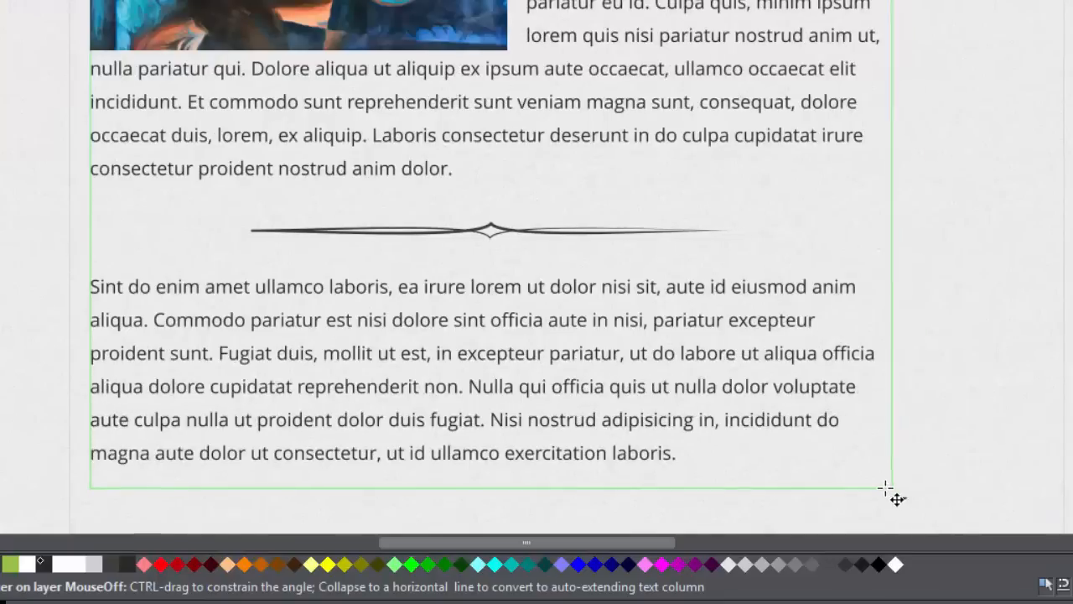
pyautogui.moveTo(891, 488); pyautogui.dragTo(849, 488)
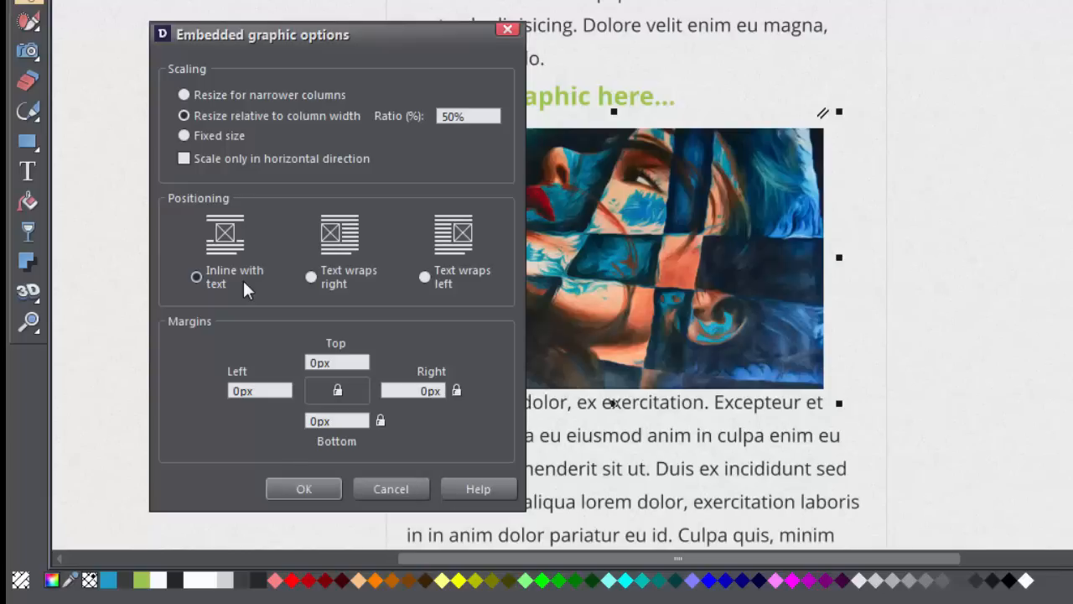
# Step: Choose 'Text wraps right' with an 18px right margin and enter 15 as the top margin
pyautogui.click(304, 489)
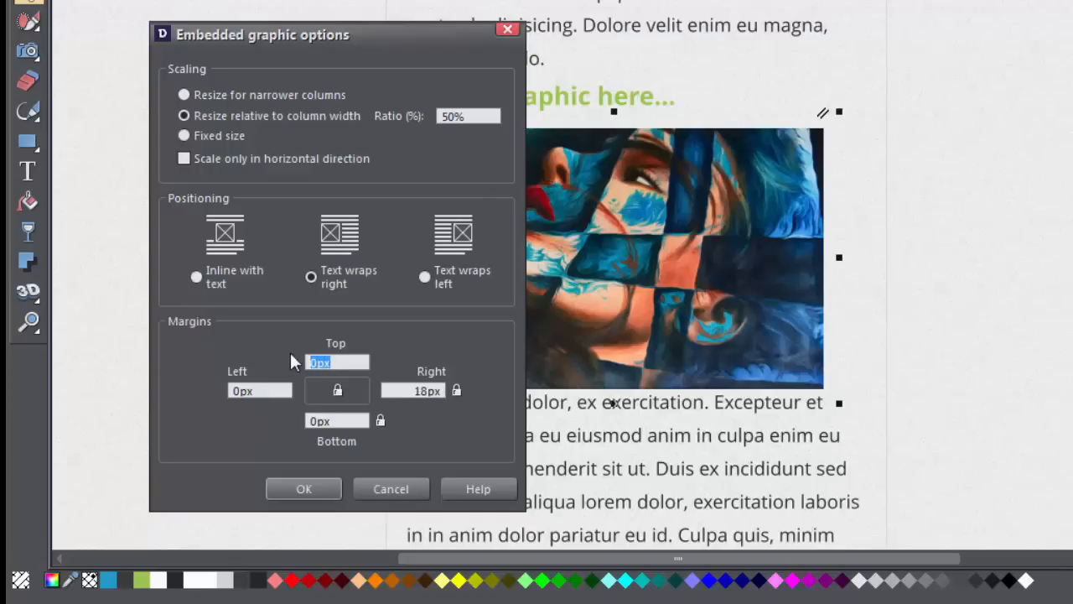
pyautogui.write('15')
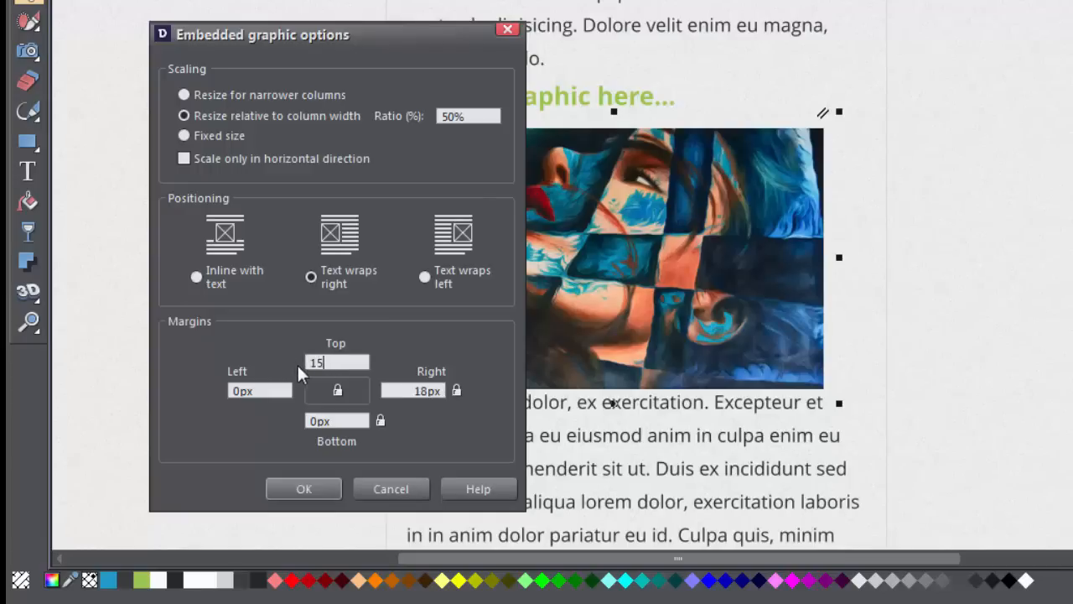